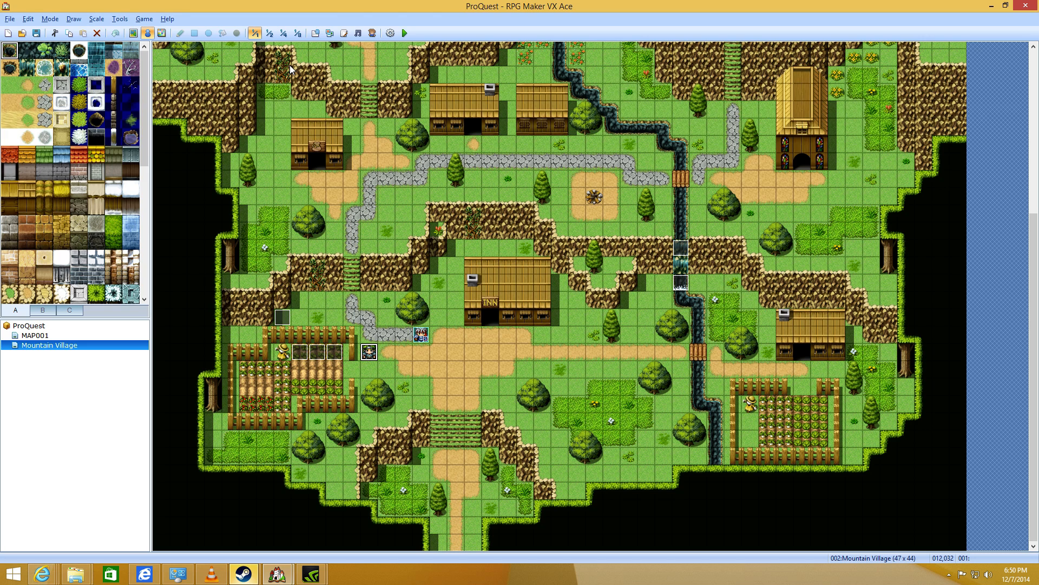
mouse_move(403, 33)
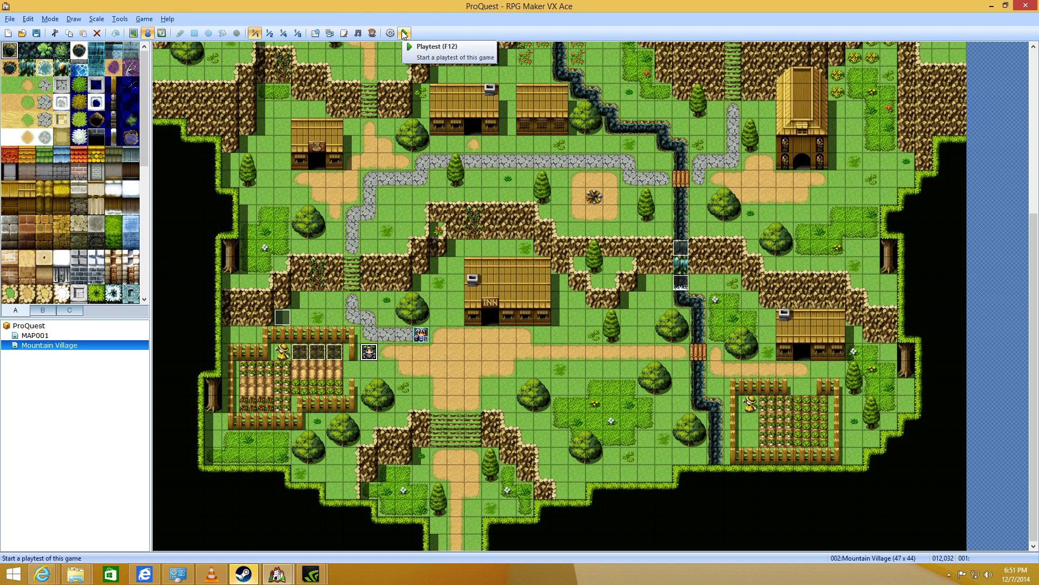
- Launch a playtest of ProQuest so the empty quest log shows in-game
left_click(403, 33)
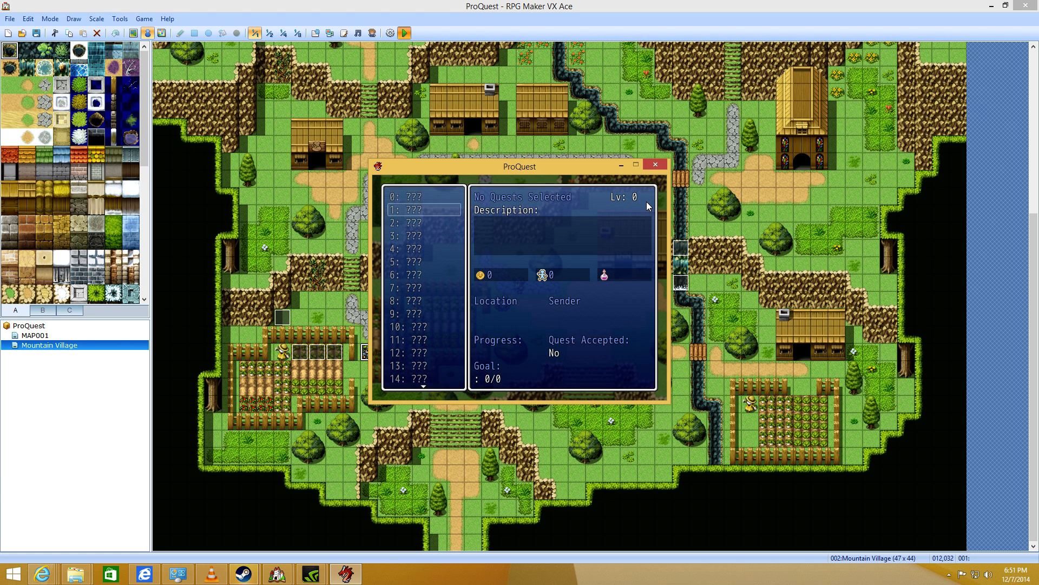
- Accept the Pickin' Herbs quest from the NPC in playtest, then close the game window
left_click(422, 196)
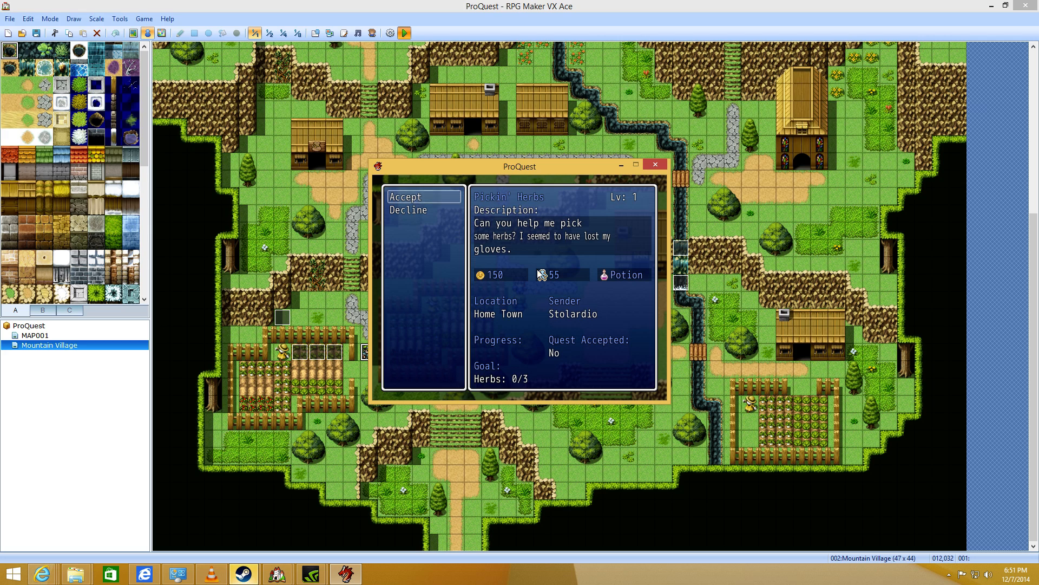
mouse_move(608, 211)
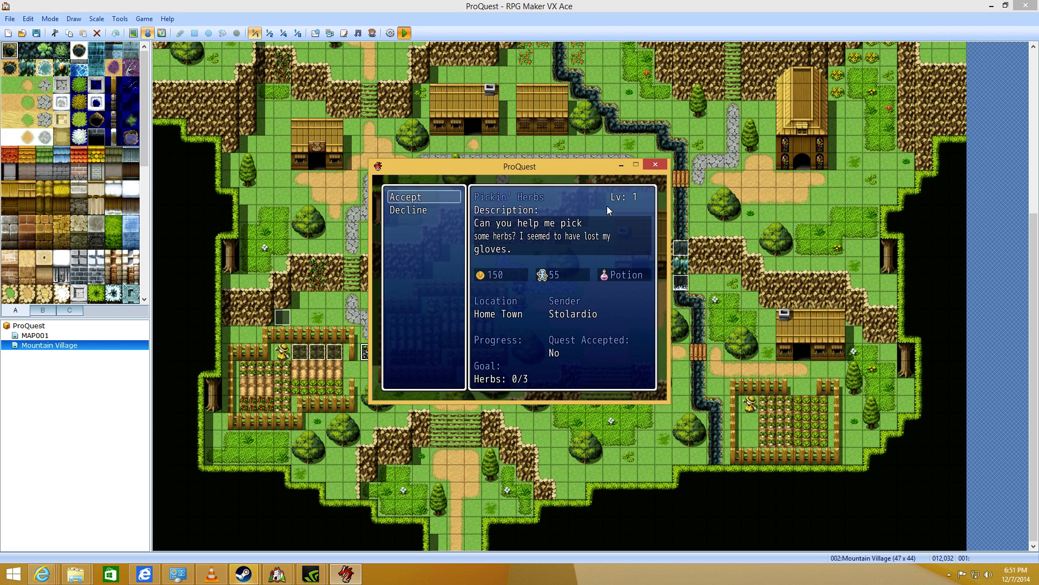
mouse_move(754, 207)
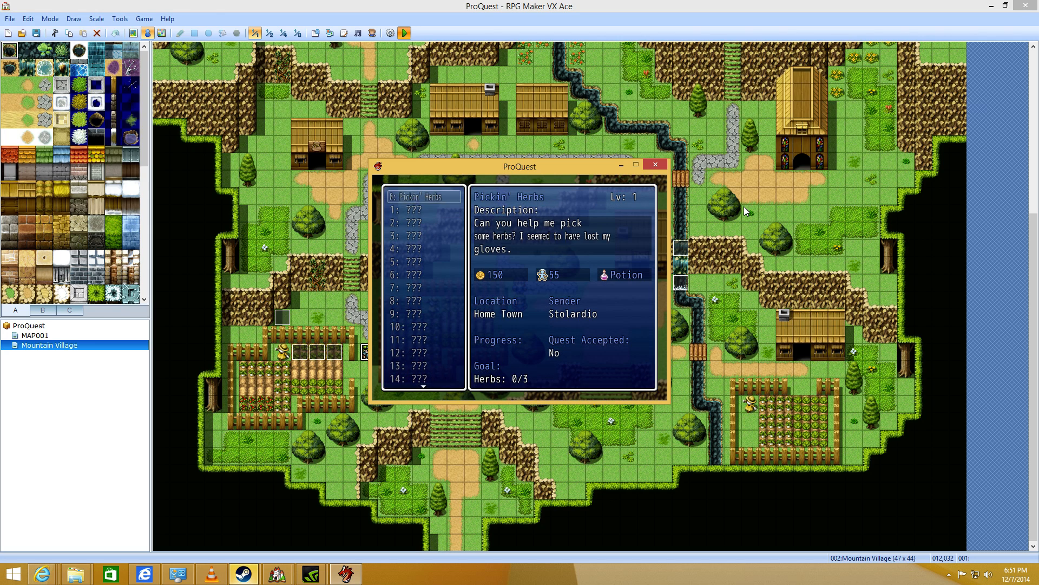
left_click(423, 196)
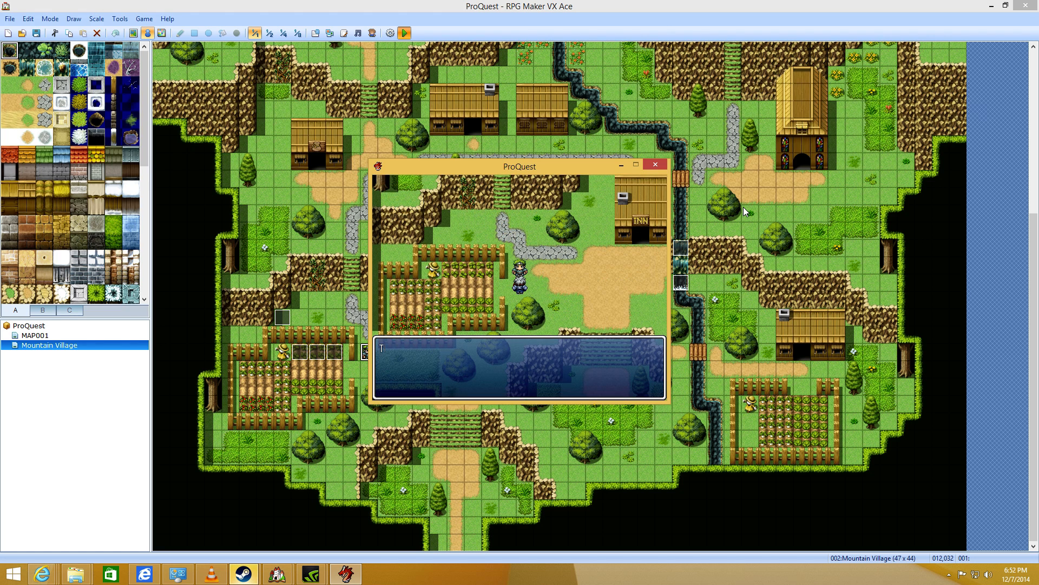
type("Thanks!!")
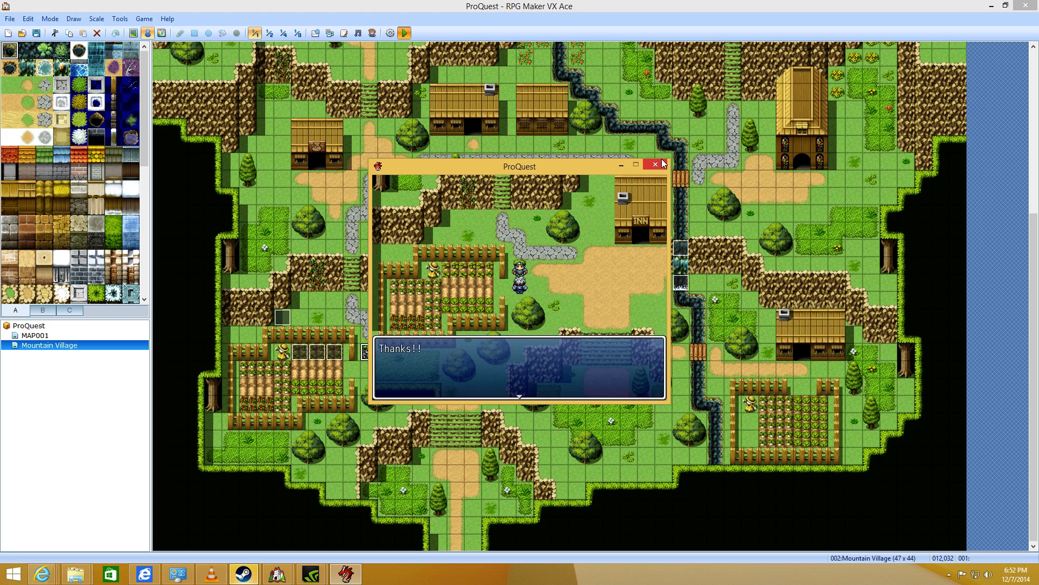
left_click(654, 163)
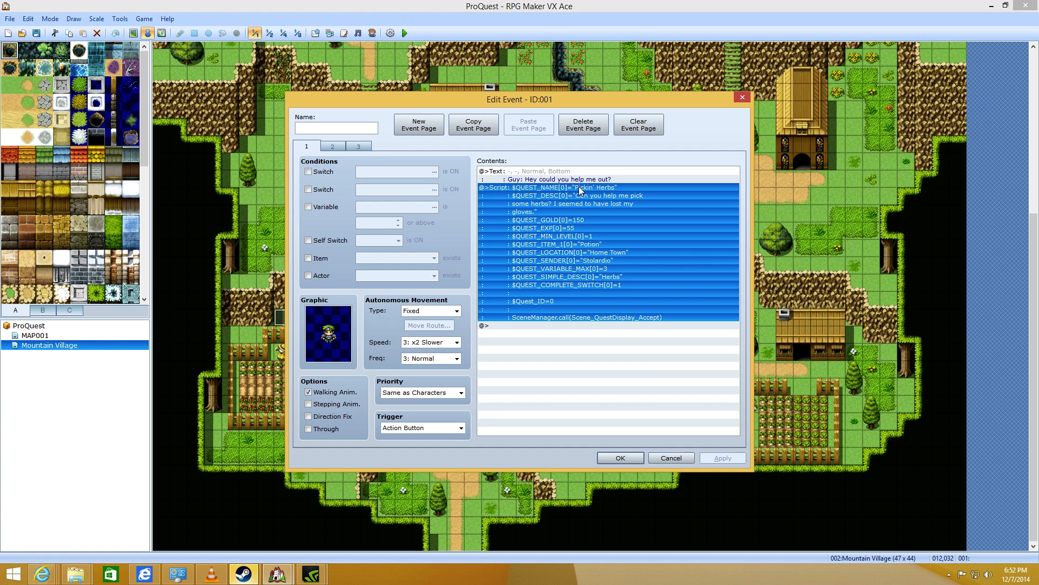
- Review the quest script call's index, Potion reward item and required herb count of 3
double_click(577, 187)
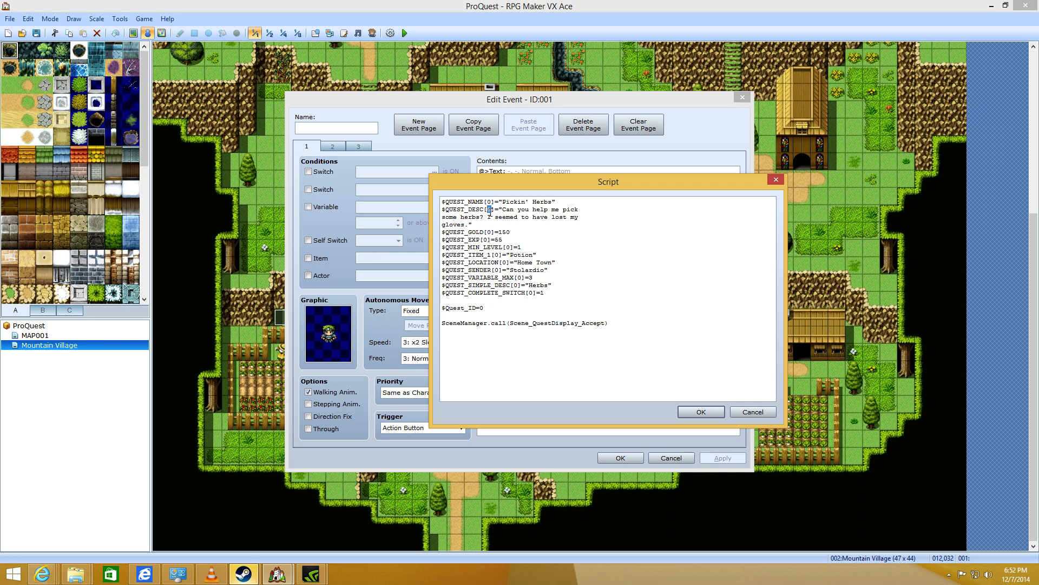
left_click(491, 231)
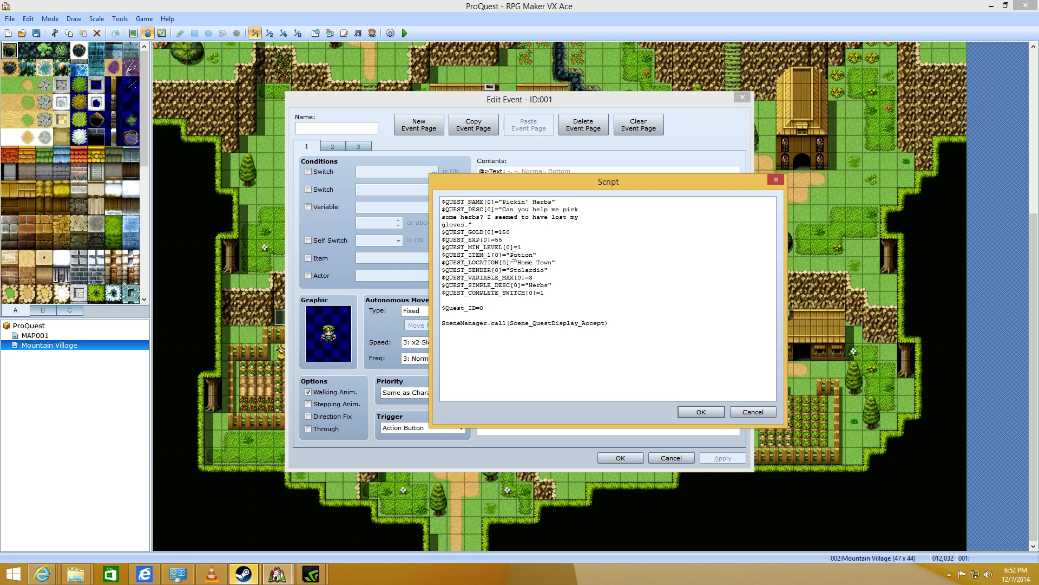
left_click(542, 255)
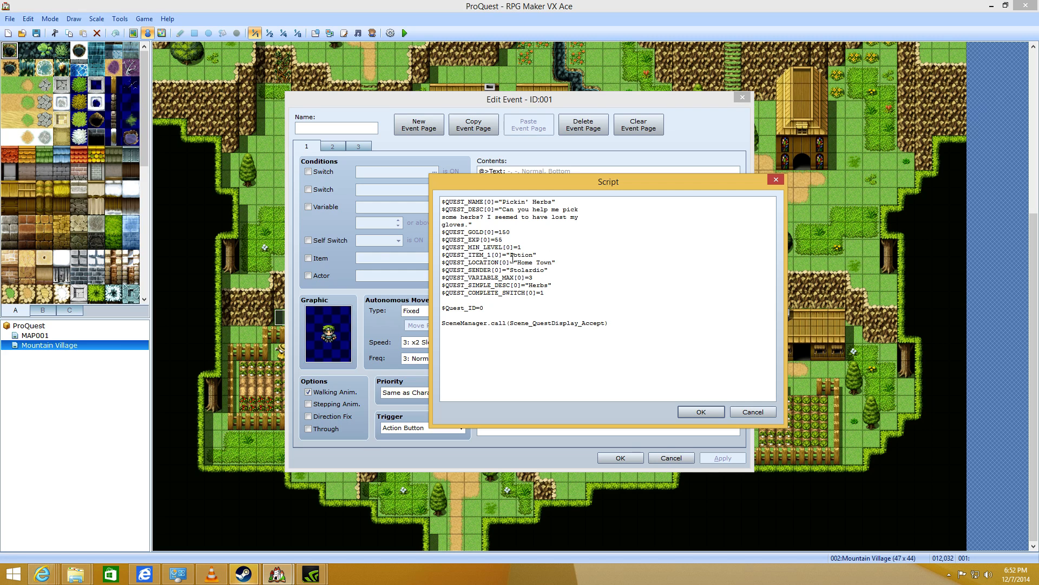
double_click(513, 262)
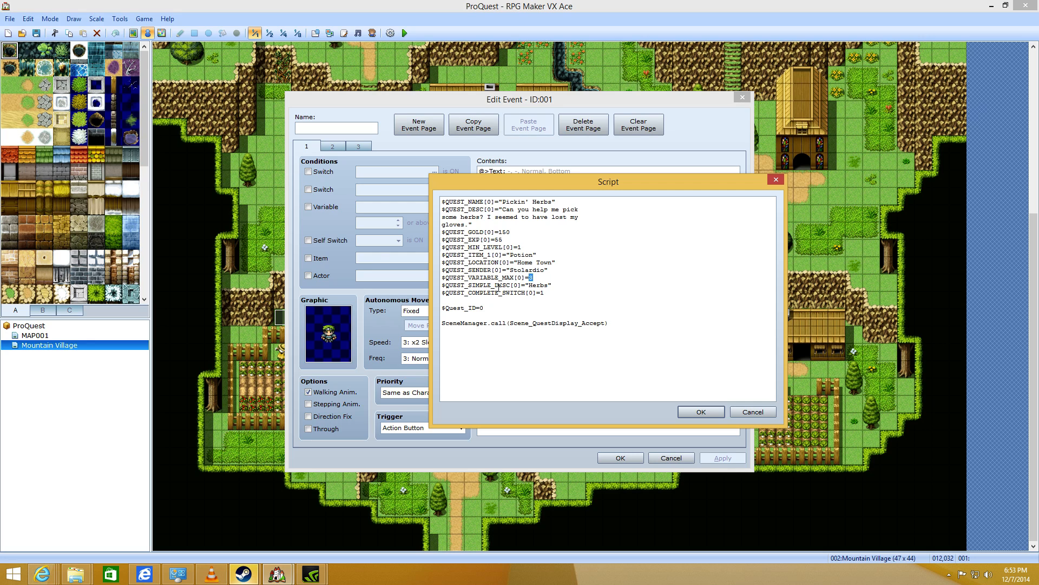
double_click(474, 285)
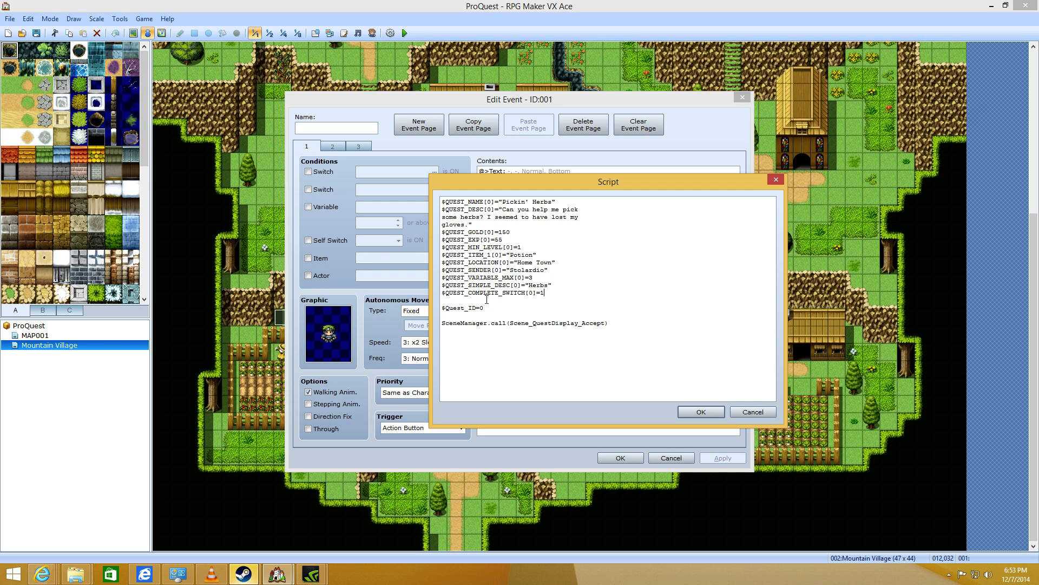
- Check the completion switch 1 and quest ID 0, then confirm the script command
double_click(484, 293)
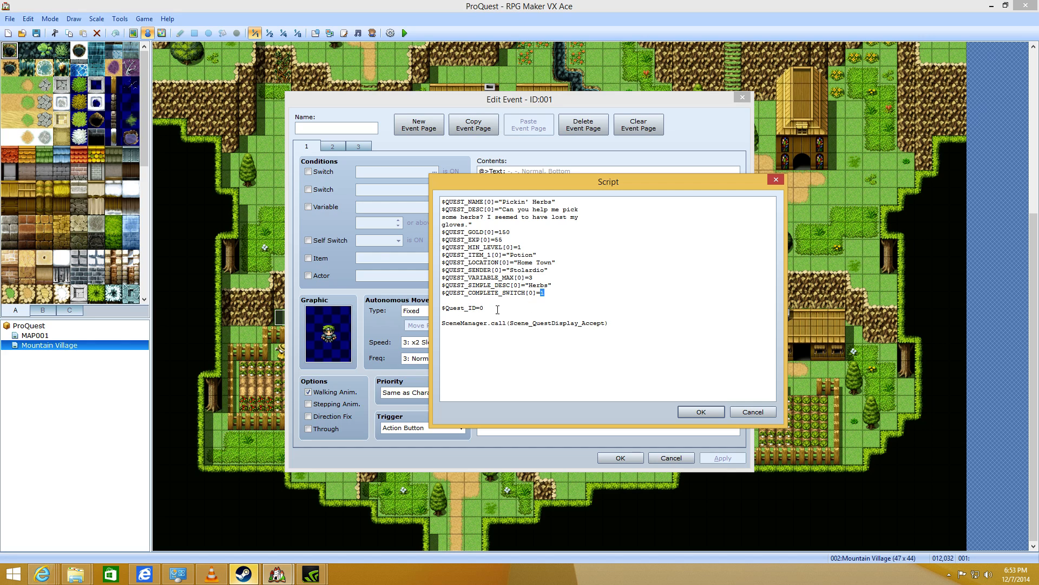
left_click(485, 307)
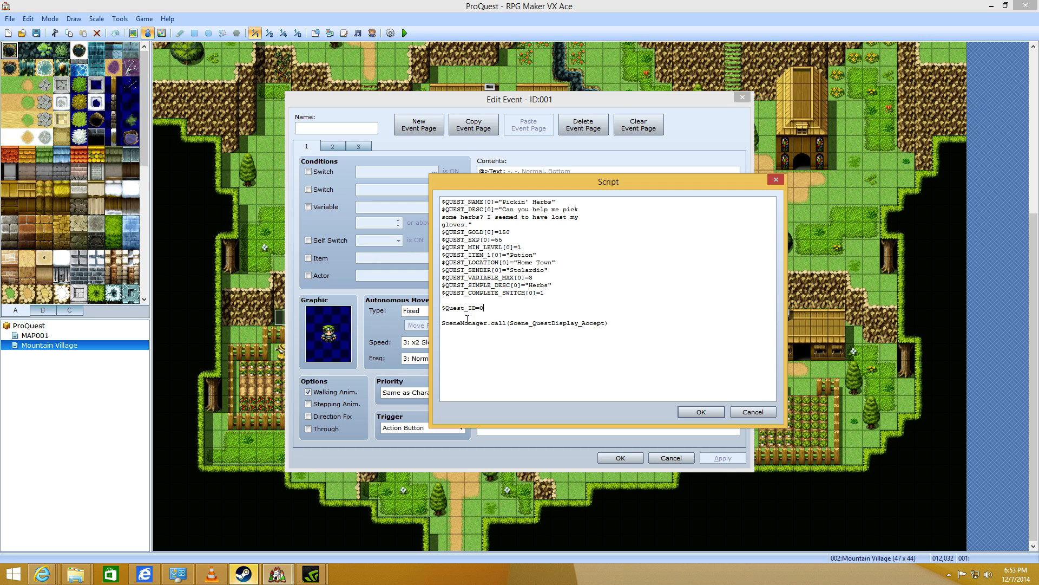
double_click(481, 308)
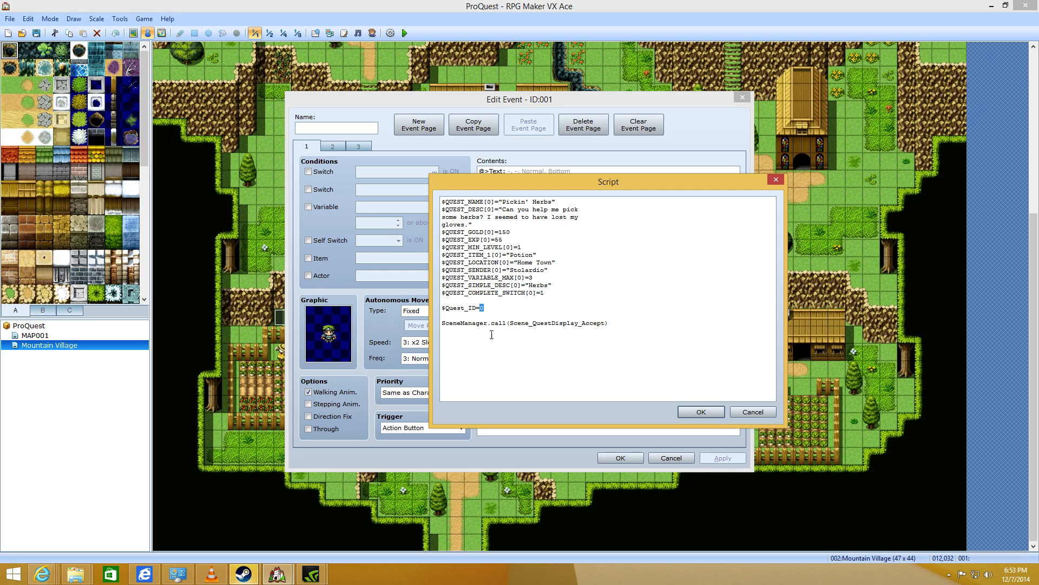
mouse_move(490, 308)
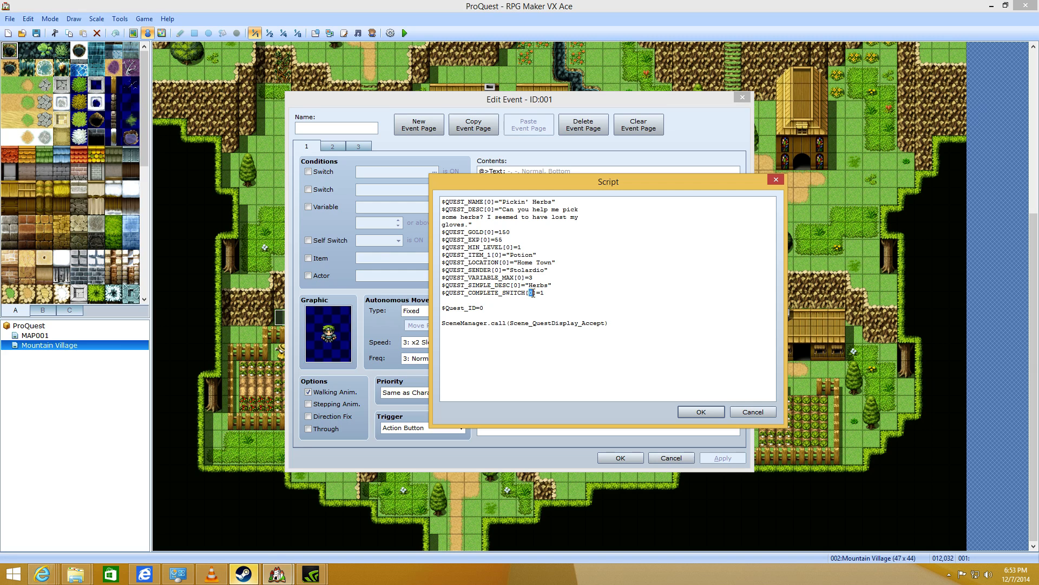
left_click(566, 356)
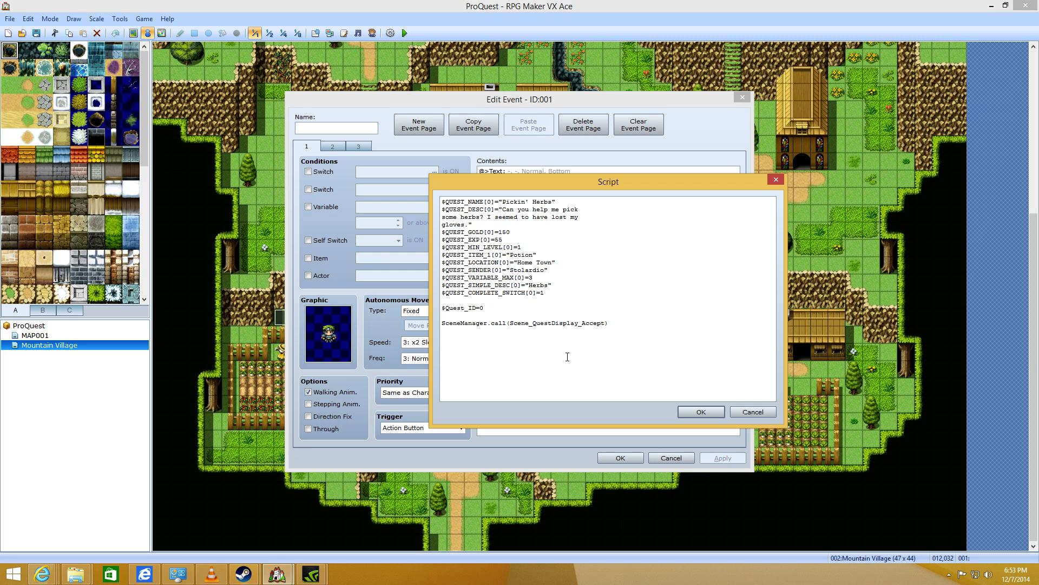
mouse_move(454, 335)
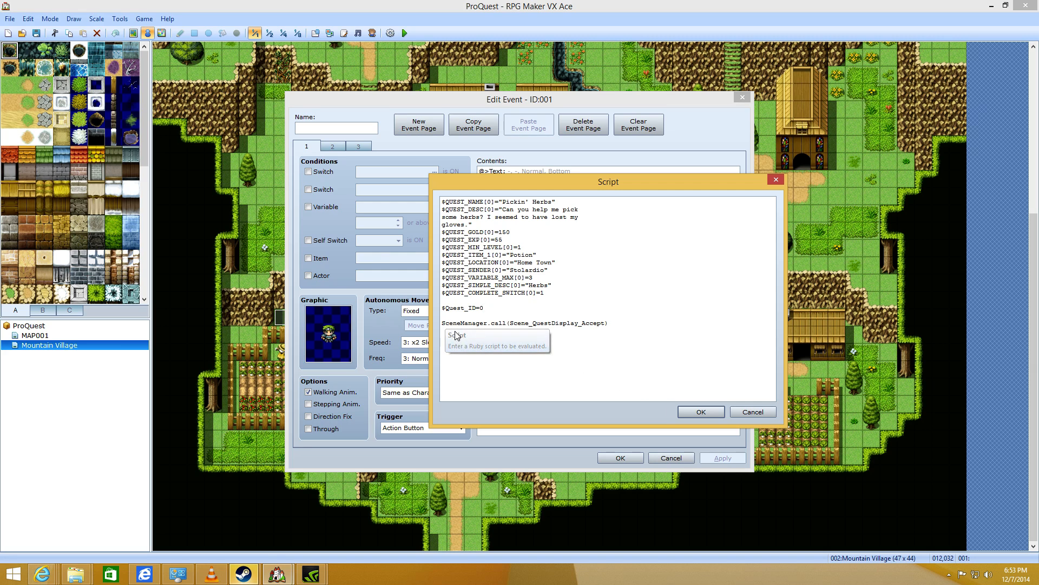
mouse_move(583, 324)
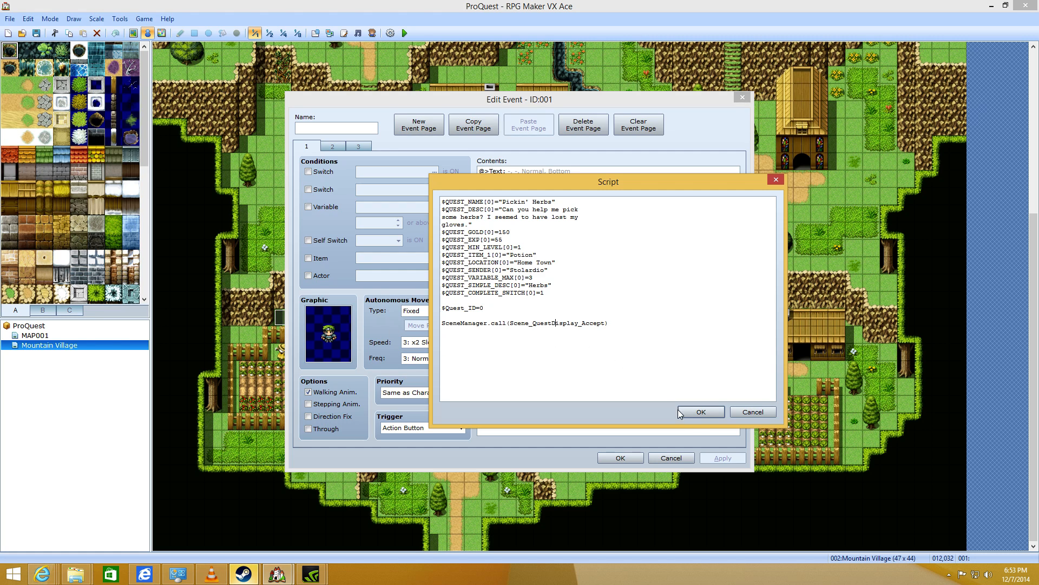
left_click(700, 411)
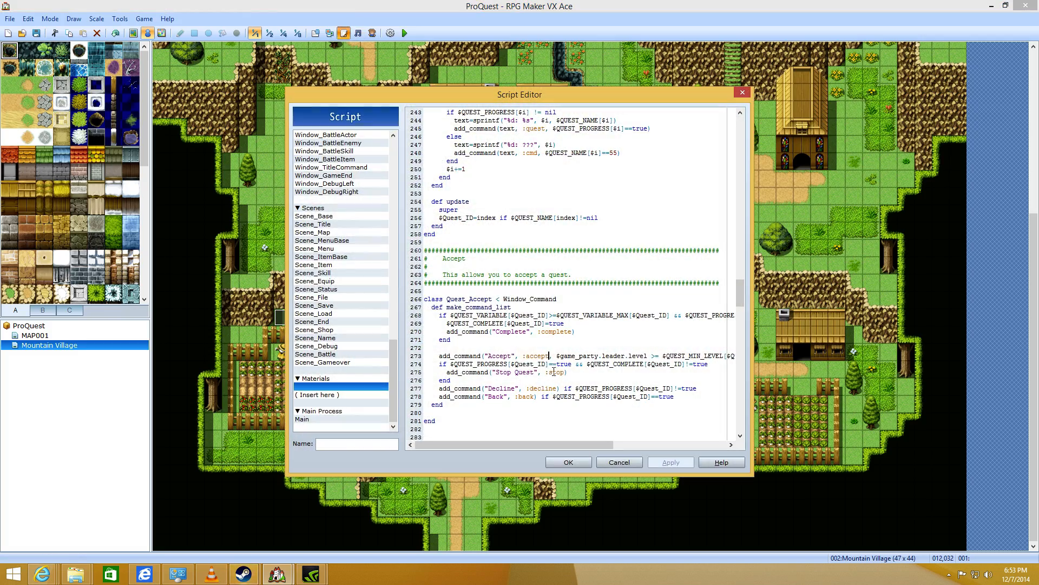
- Scroll through the Scene_Title quest-reset script to review its variable setup
scroll("down", 3)
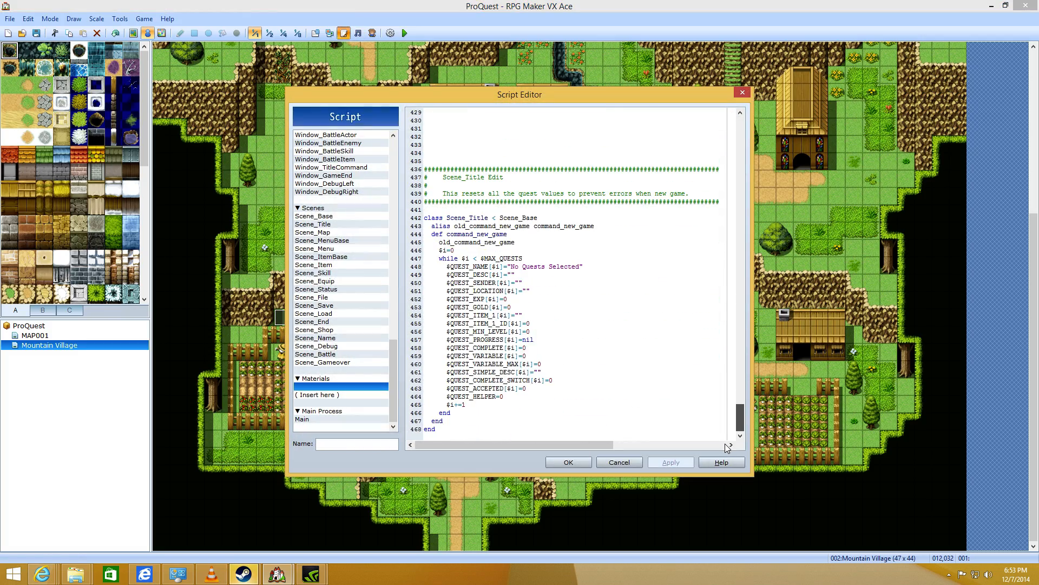
scroll("up", 3)
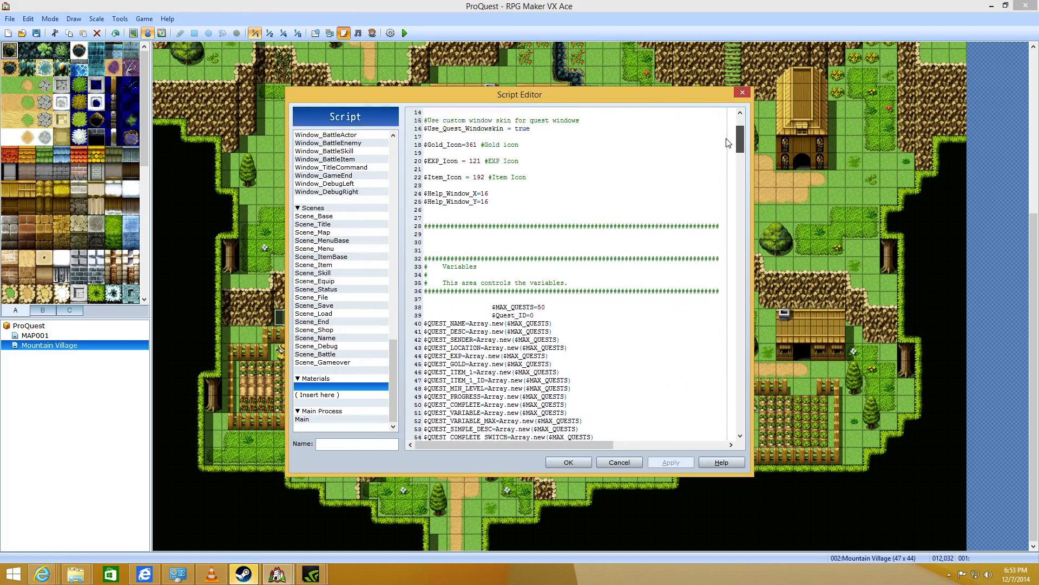
scroll("down", 3)
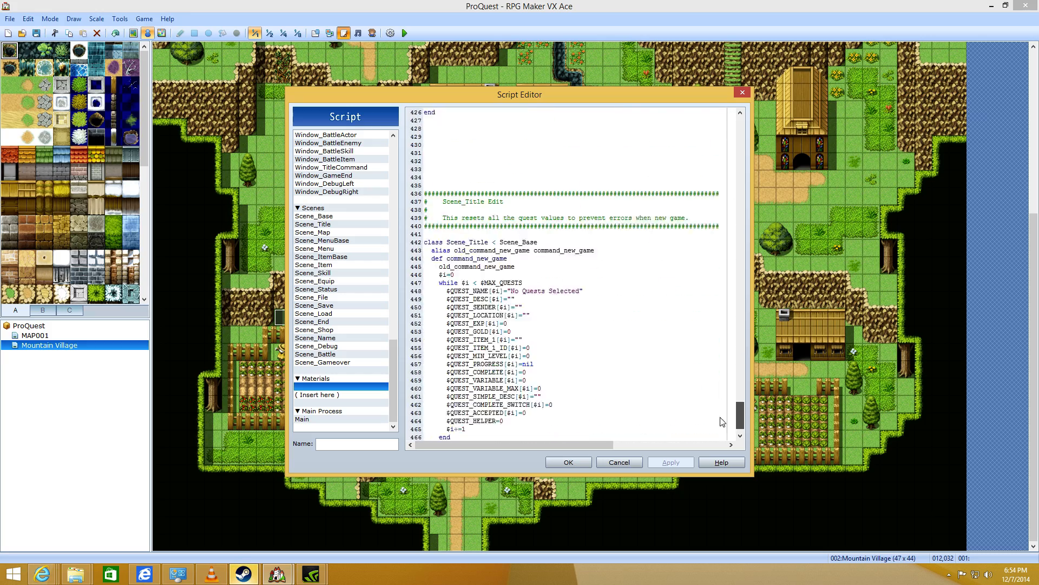
scroll("up", 3)
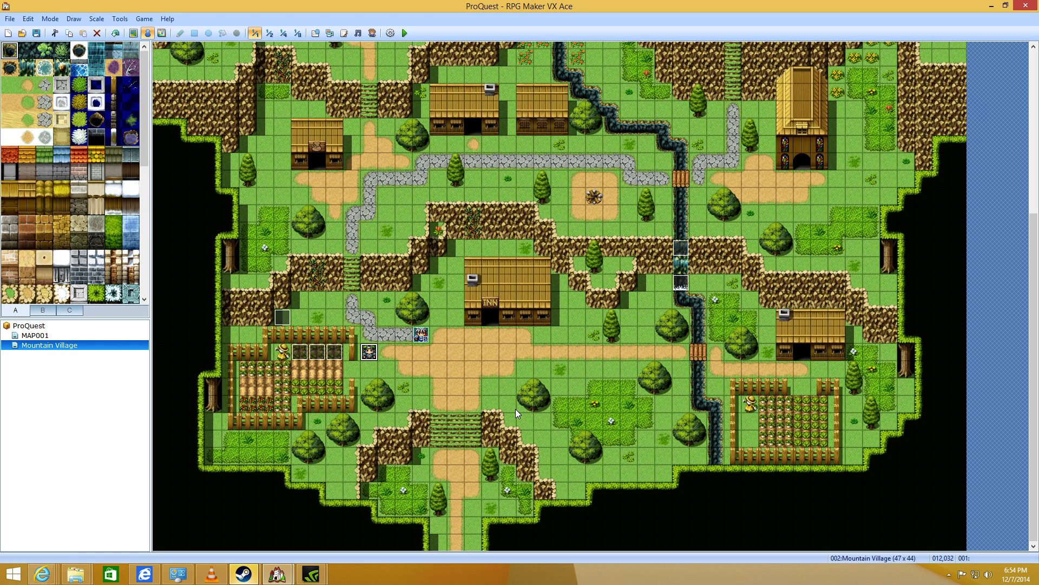
- Reopen the quest-giver event and compare its script page with the switch-activated reward page
double_click(418, 334)
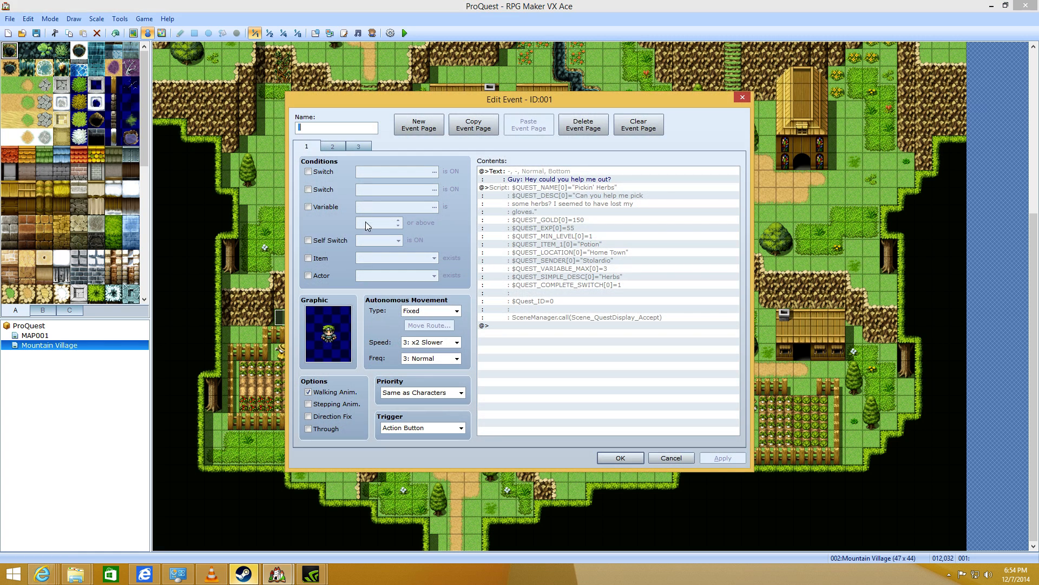
mouse_move(529, 333)
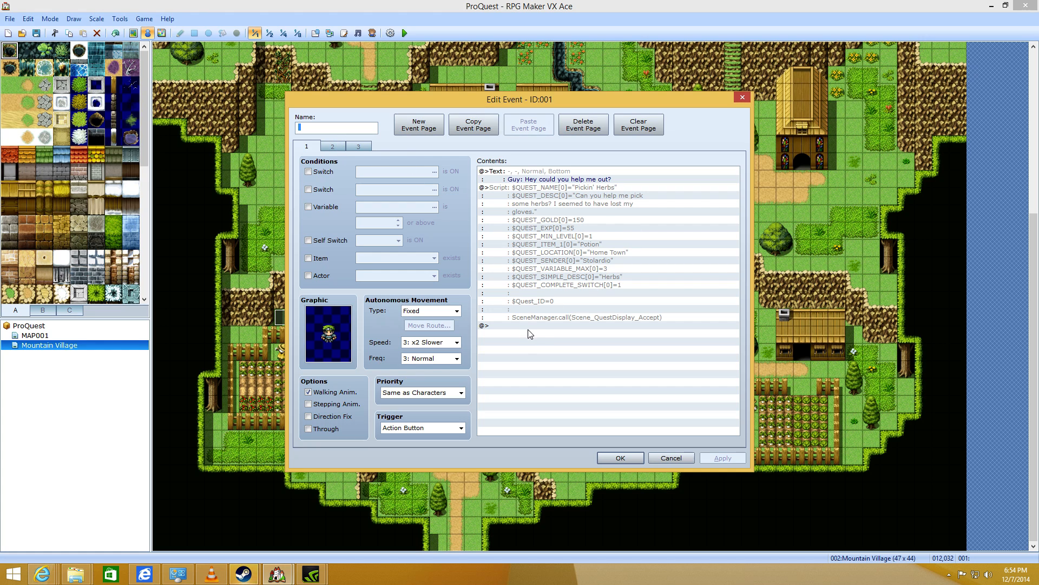
left_click(333, 145)
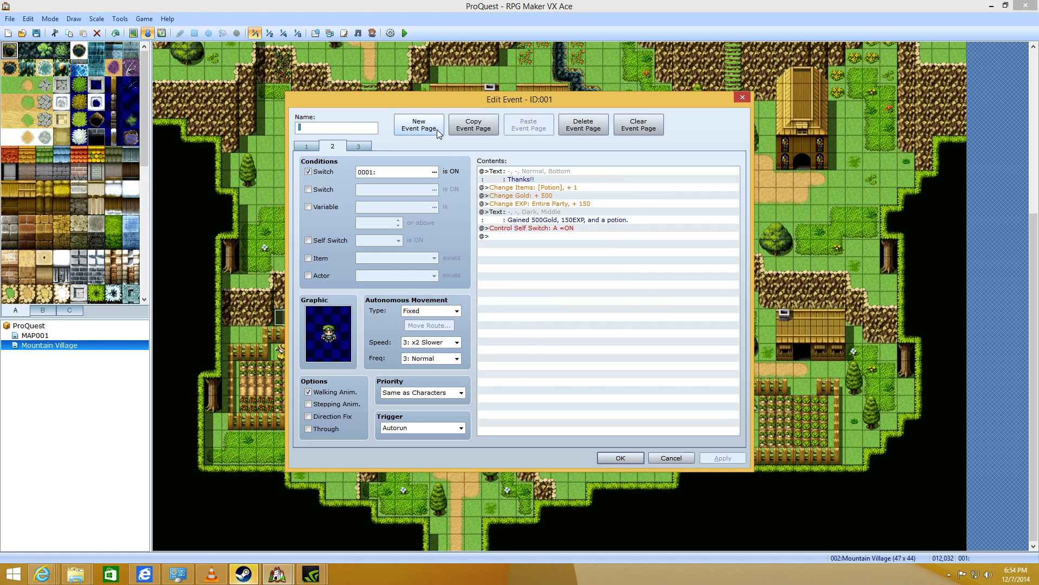
left_click(435, 172)
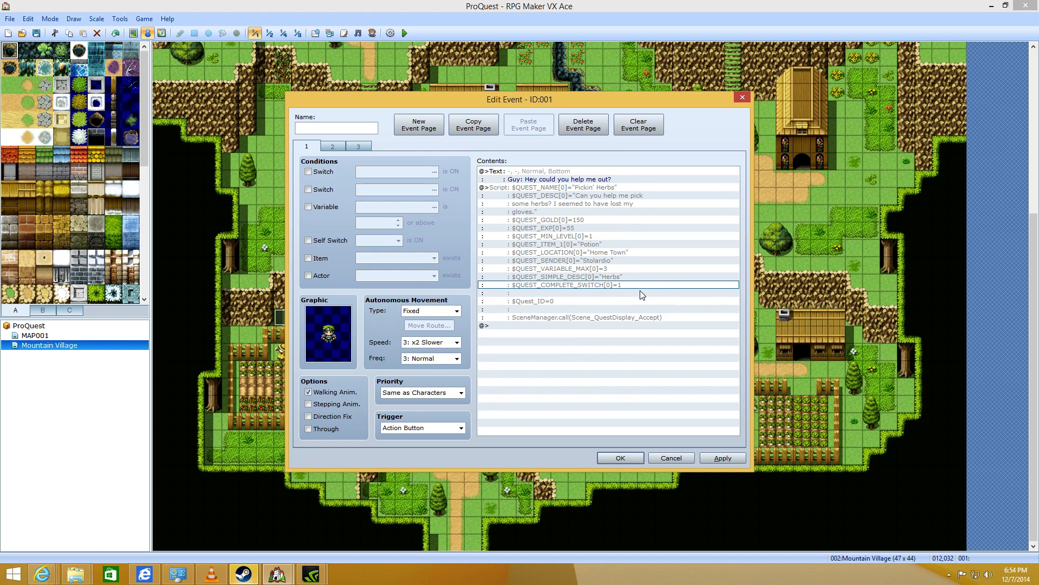
left_click(332, 146)
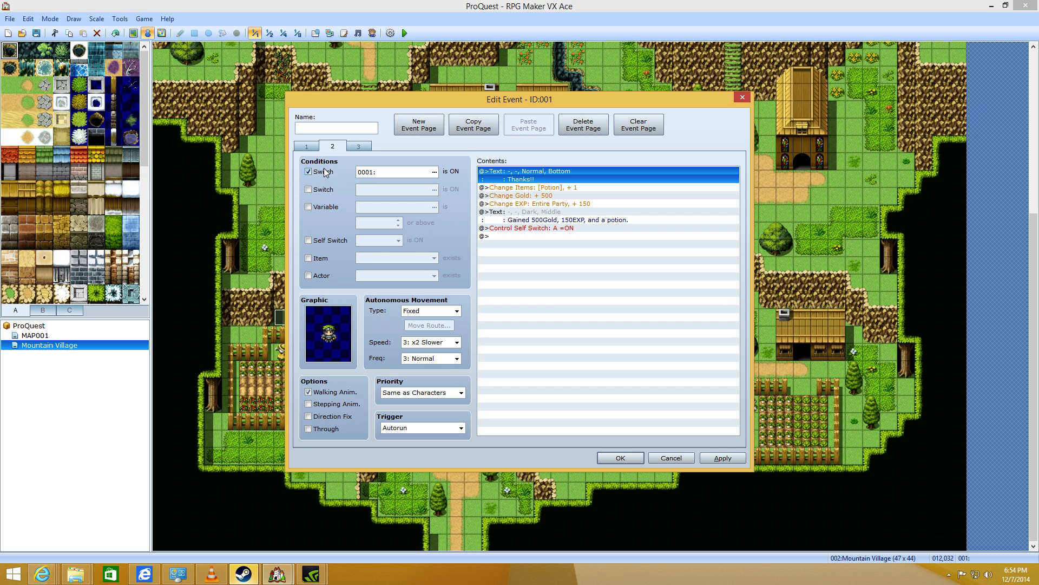
left_click(394, 172)
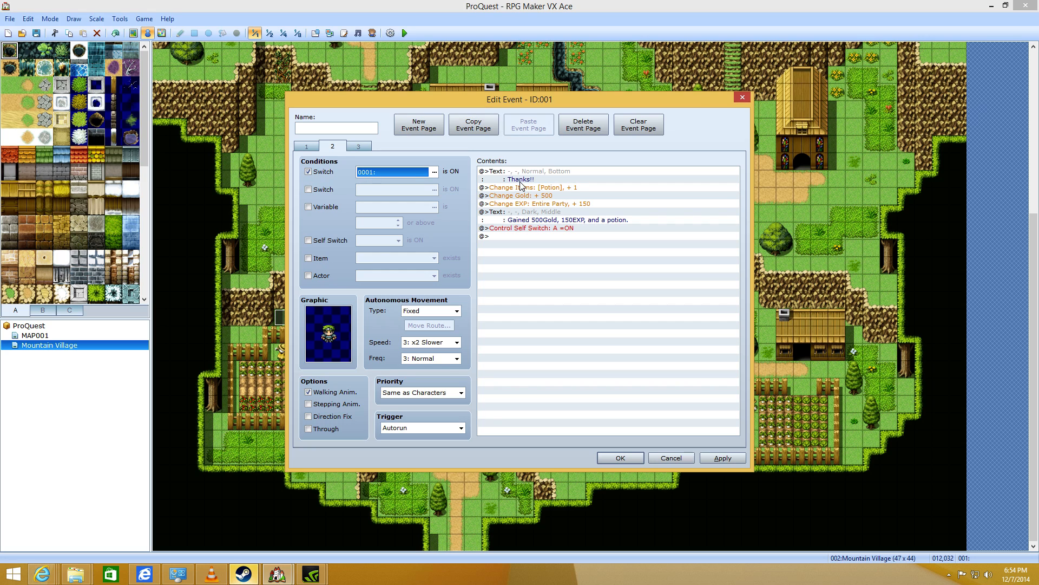
- Inspect the Potion reward command, the event command list and the closing self switch command
left_click(523, 176)
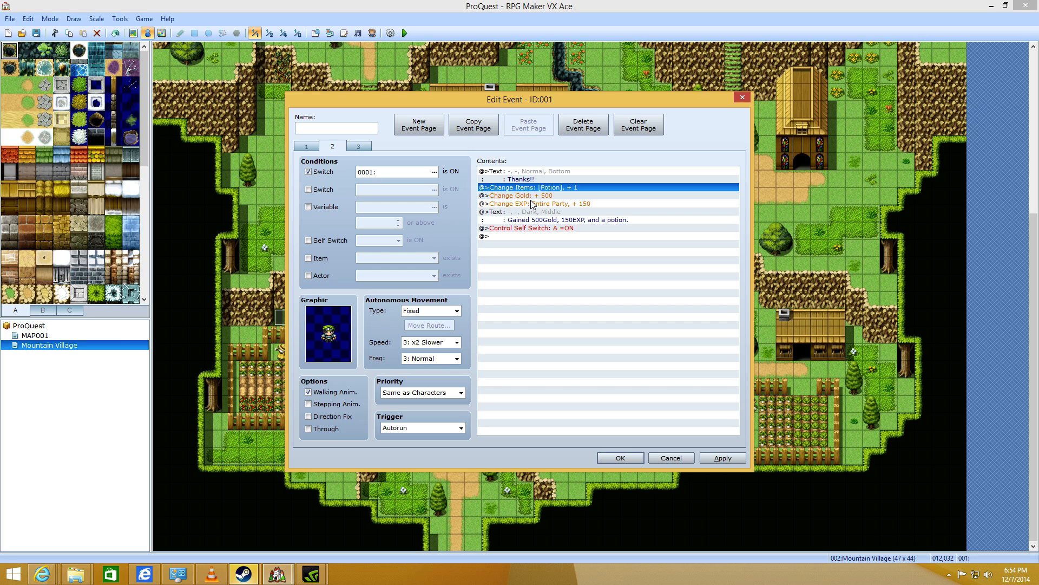
mouse_move(542, 205)
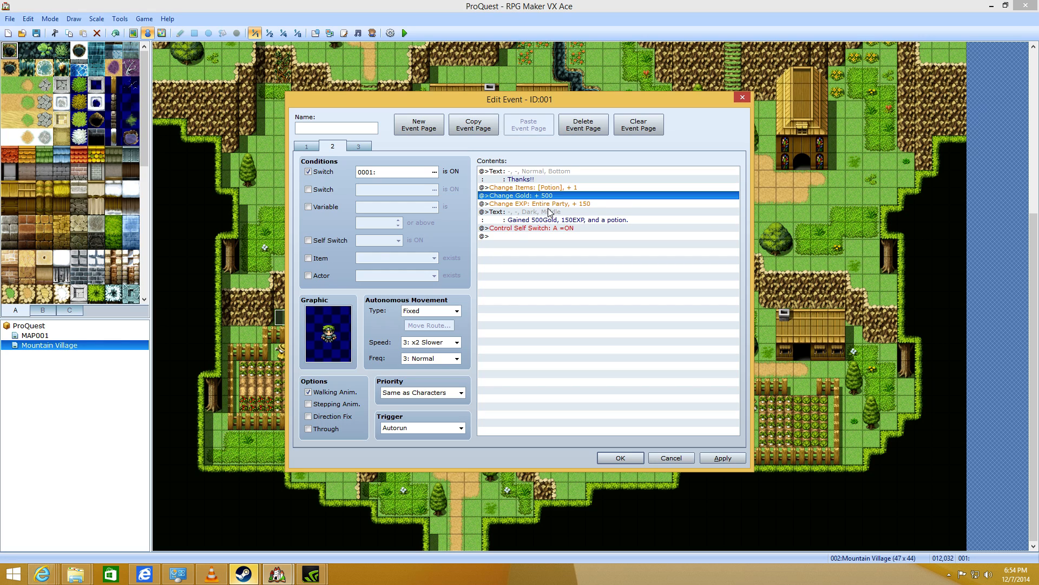
double_click(487, 235)
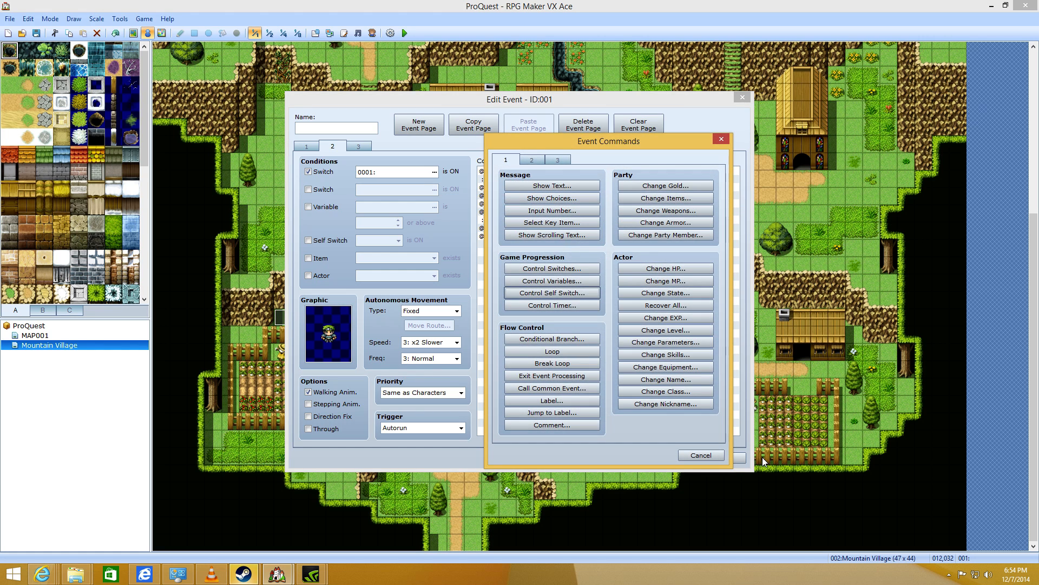
left_click(699, 455)
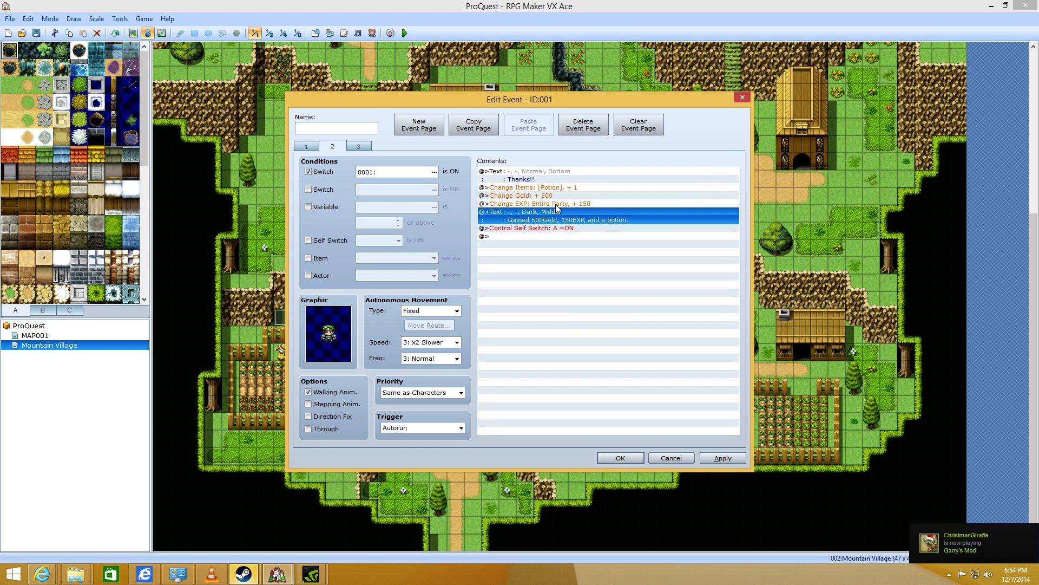
left_click(530, 228)
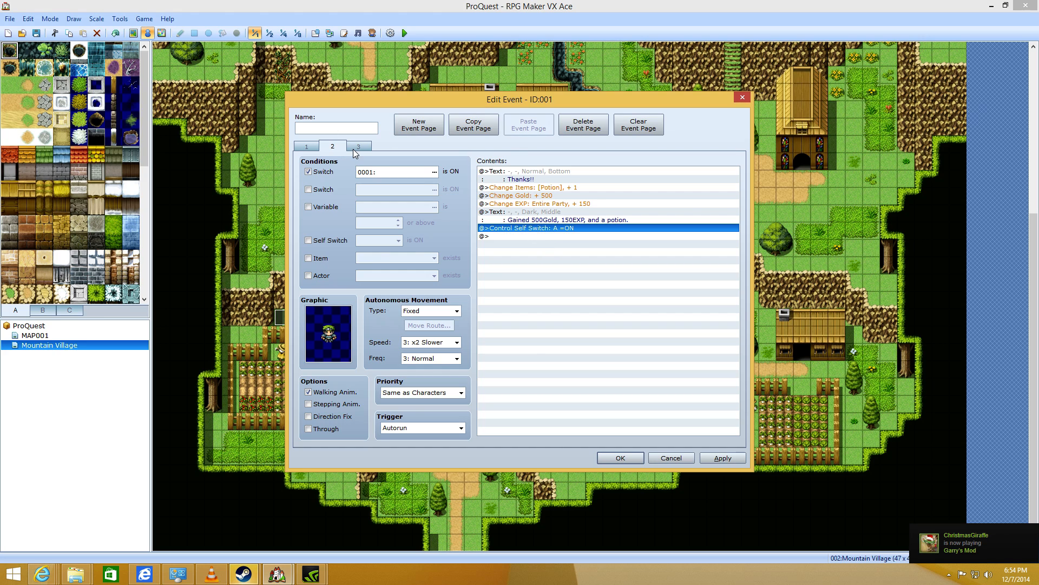
- Give page 3 an Action Button trigger with self switch A condition and keep the event
left_click(460, 428)
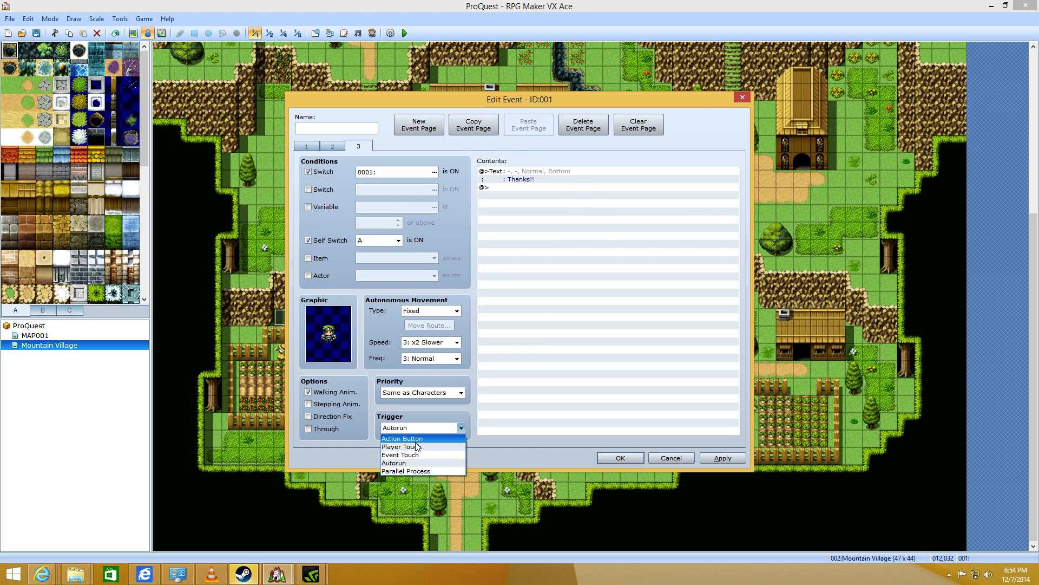
left_click(401, 439)
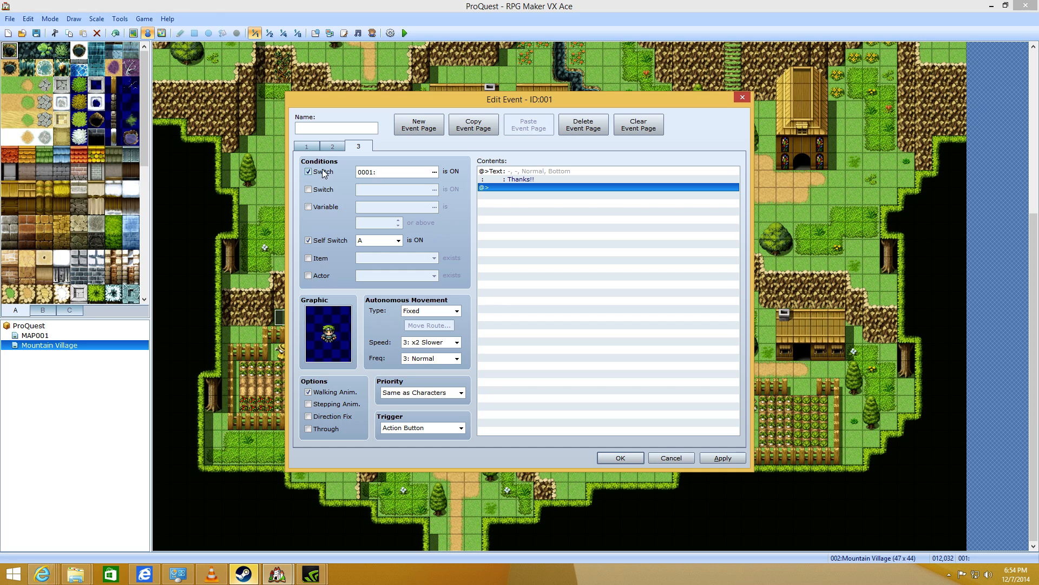
left_click(399, 240)
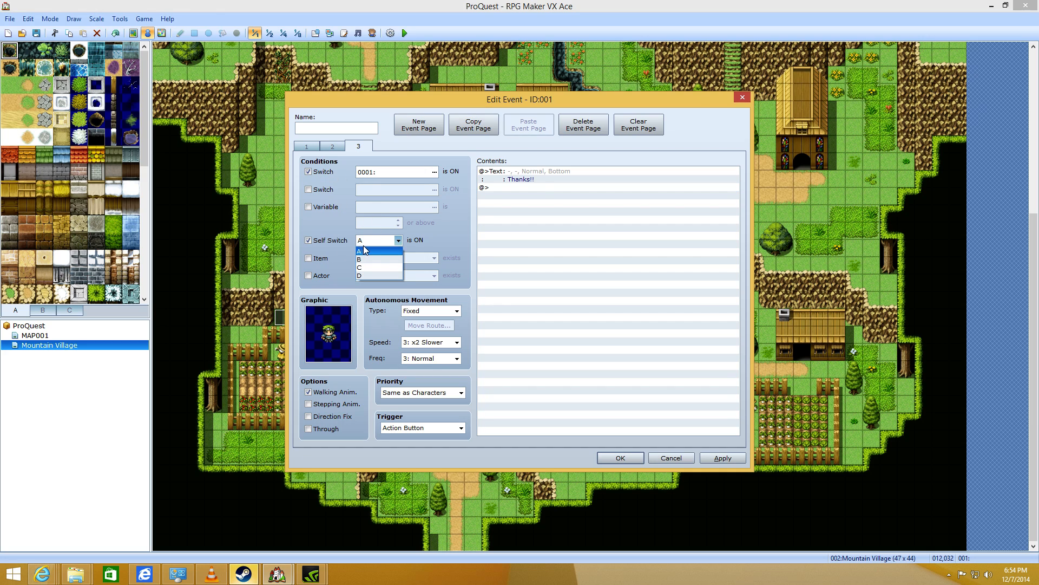
left_click(359, 251)
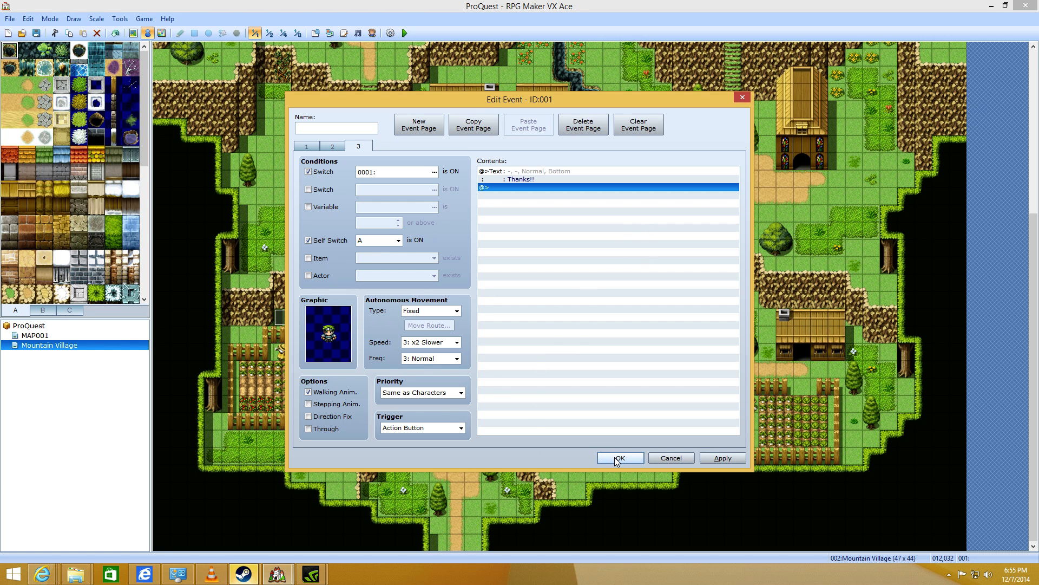
left_click(618, 458)
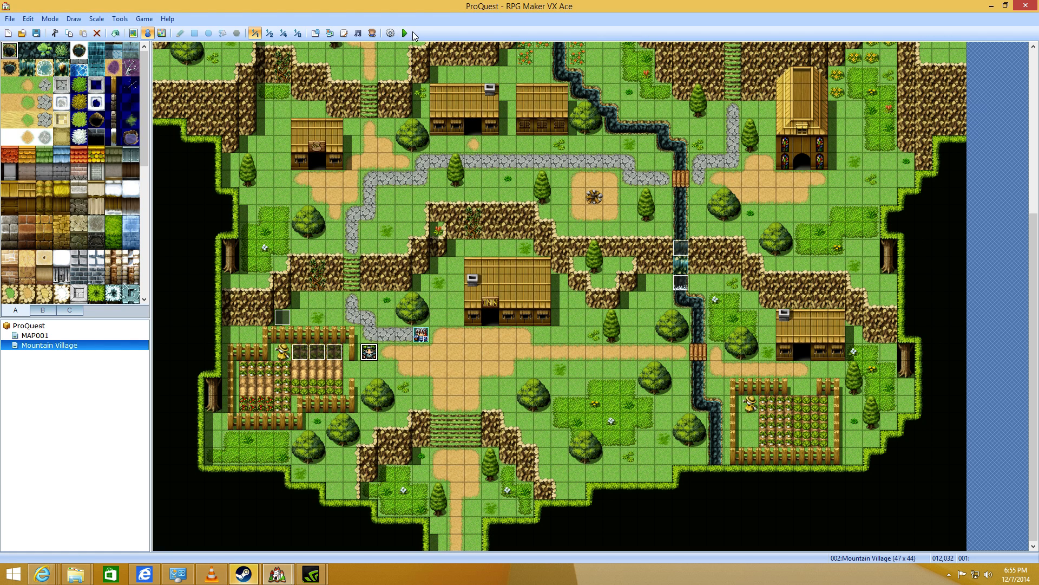
- Save and playtest the herbs quest to Complete! 3/3, check the 500 gold reward, close the game
left_click(404, 33)
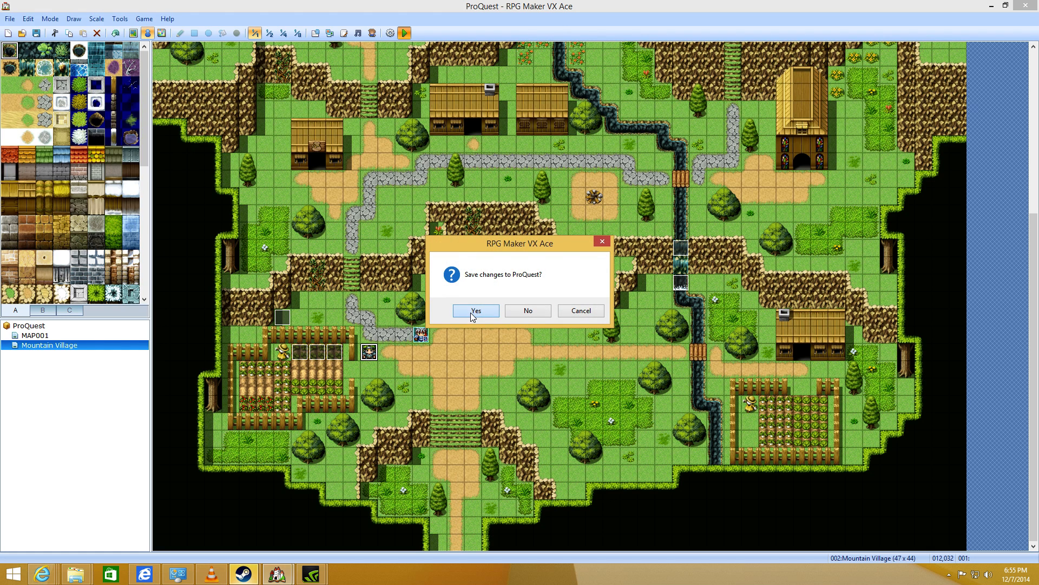
left_click(474, 311)
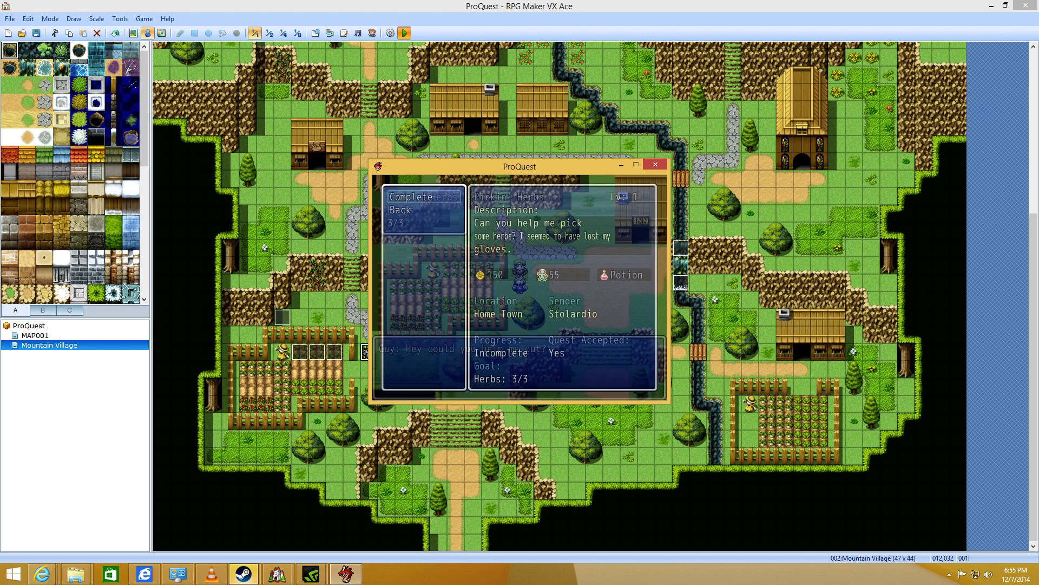
left_click(411, 196)
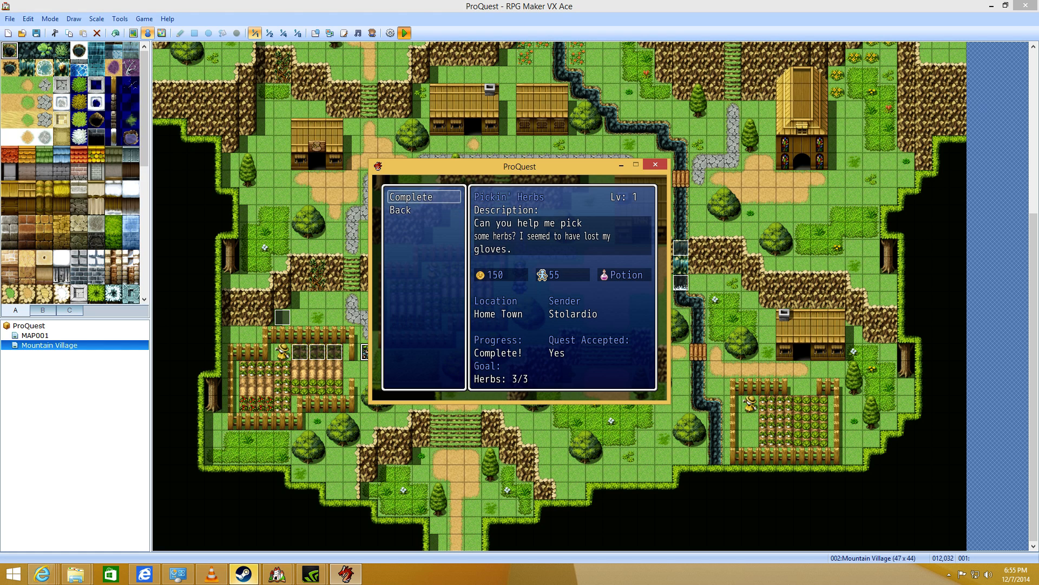
mouse_move(518, 253)
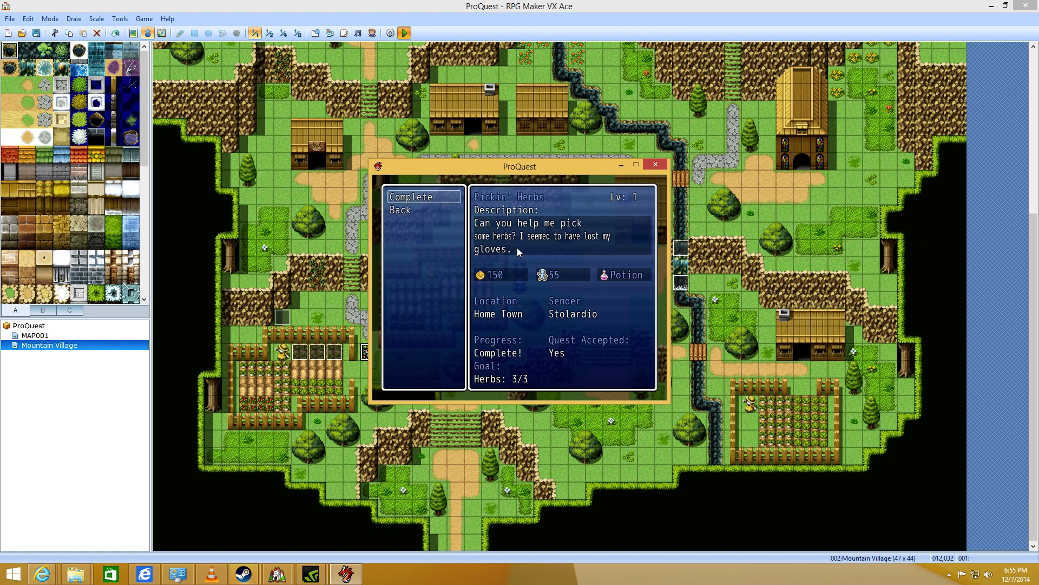
left_click(412, 197)
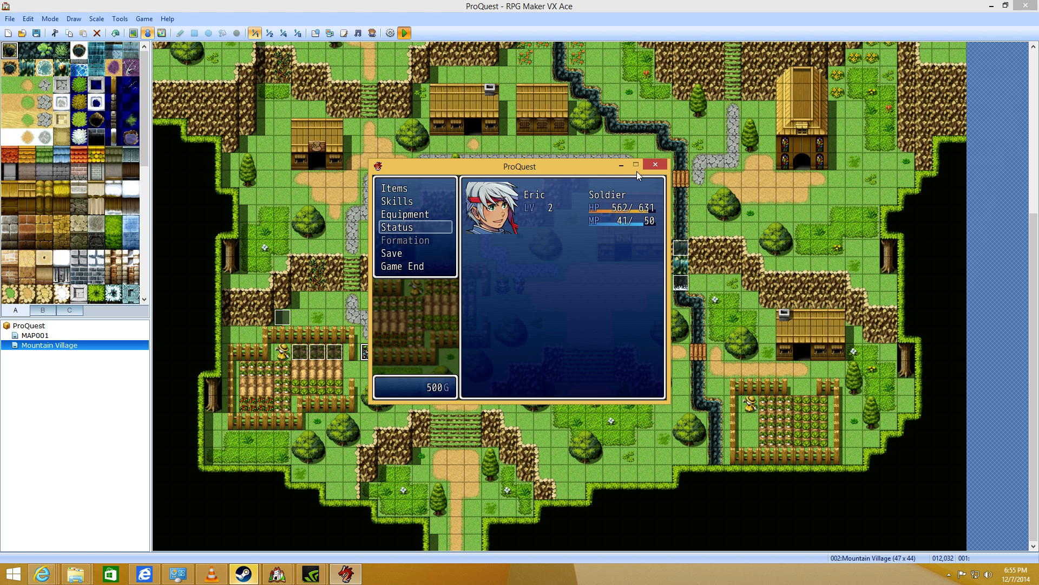
left_click(655, 164)
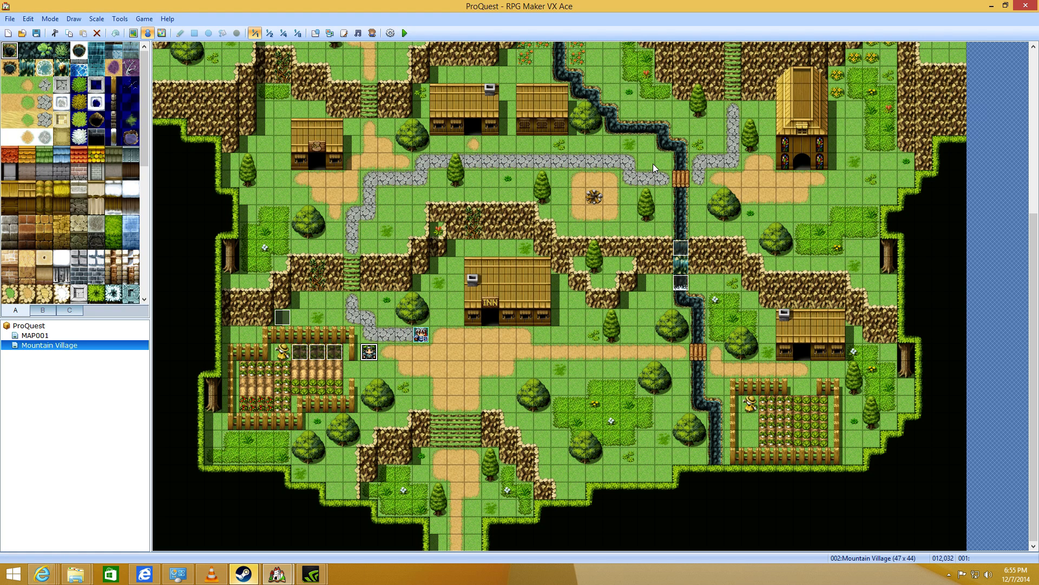